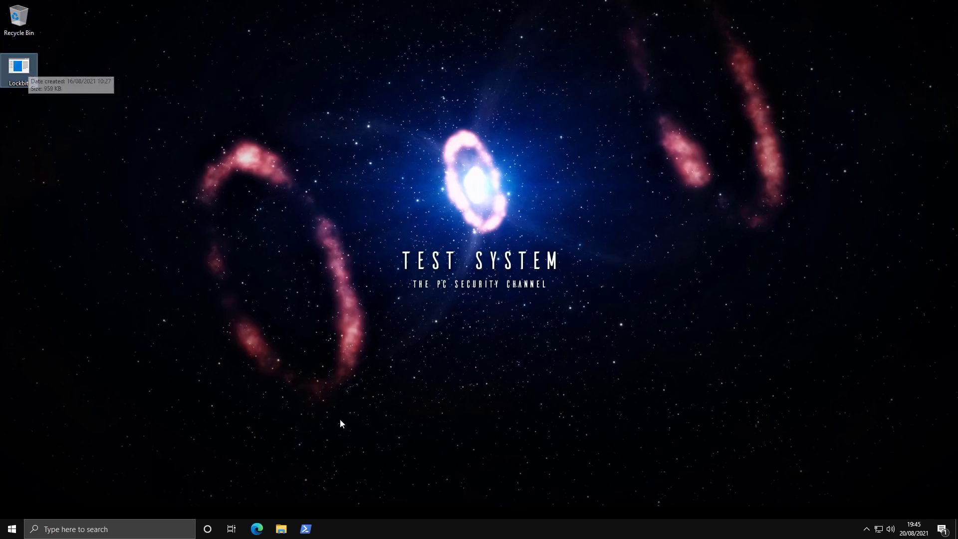
Run the Lockbit executable from the desktop so Lockbit (32 bit) appears in Task Manager.
double_click(19, 69)
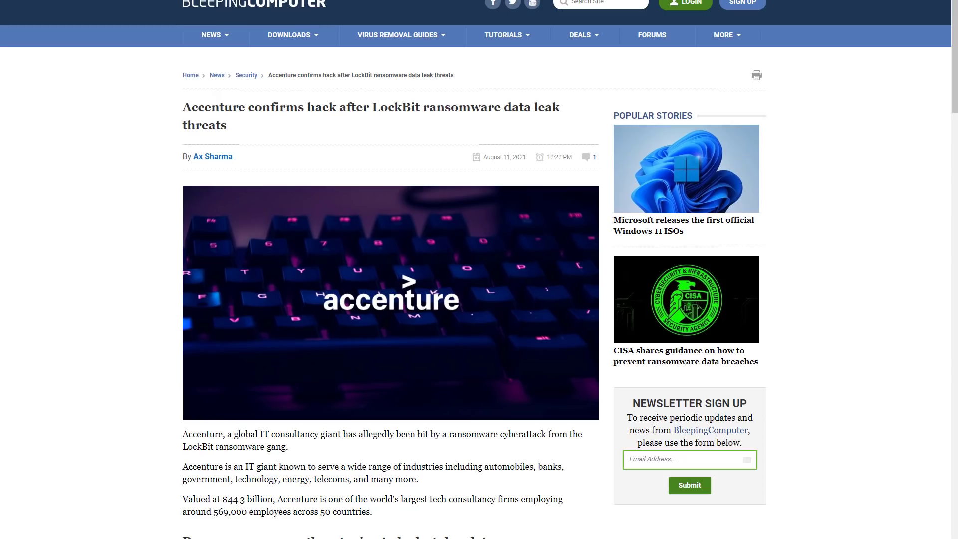
mouse_move(279, 507)
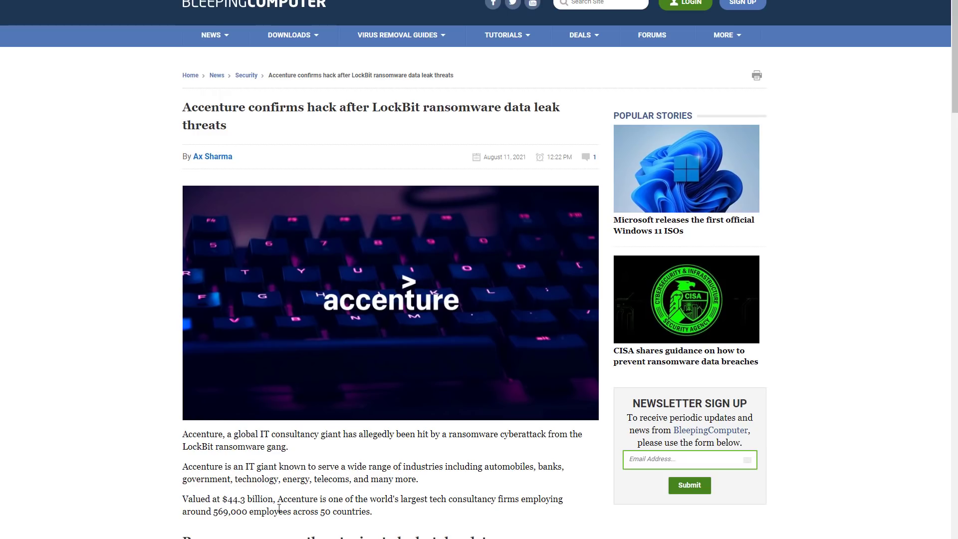
scroll(down, 3)
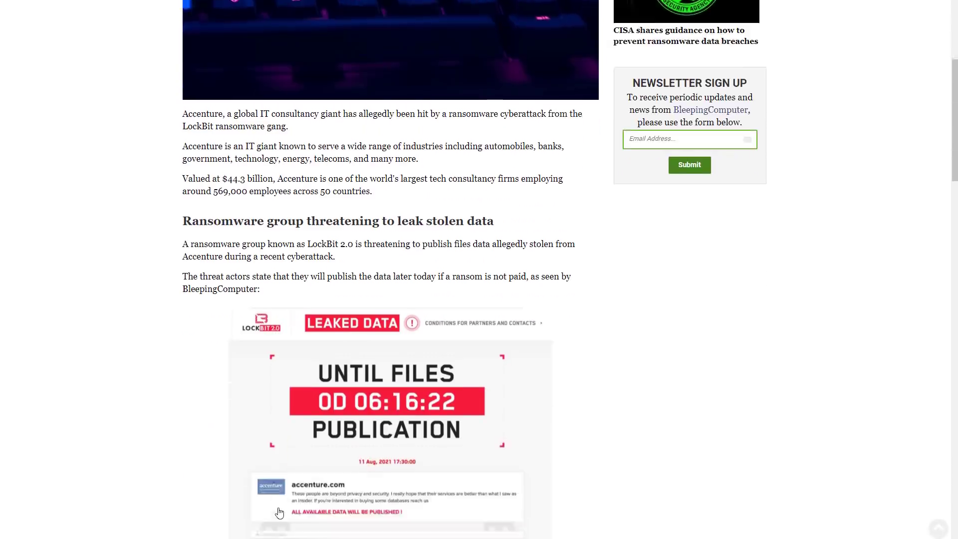
scroll(down, 3)
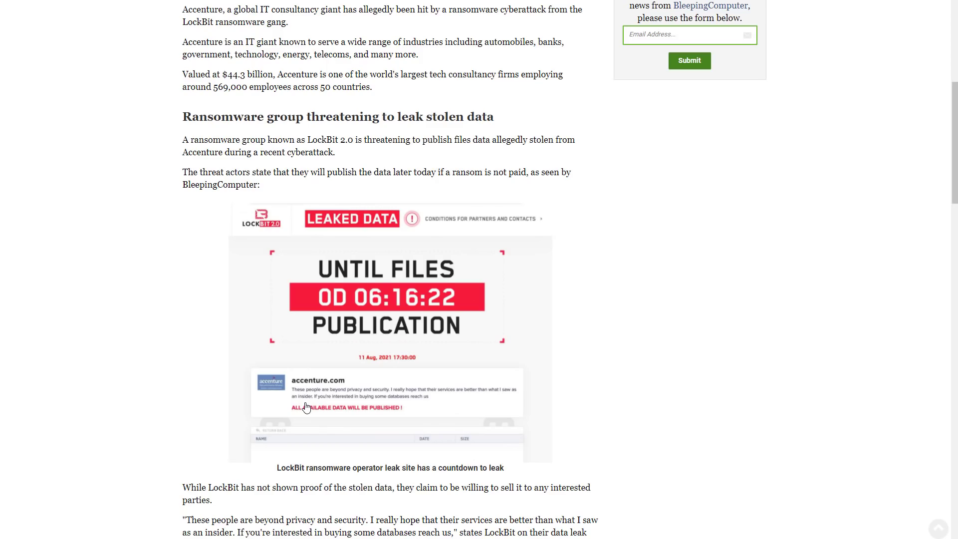
scroll(down, 3)
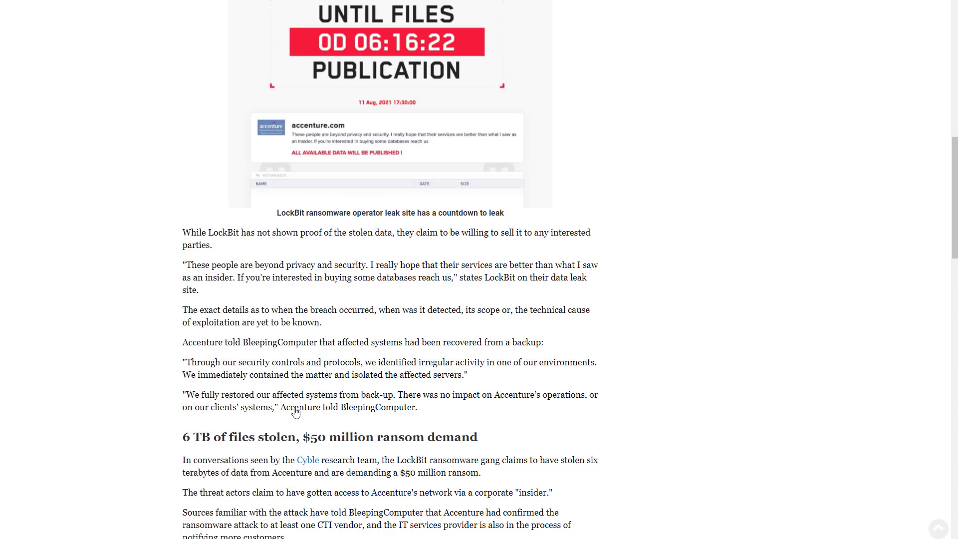
scroll(down, 3)
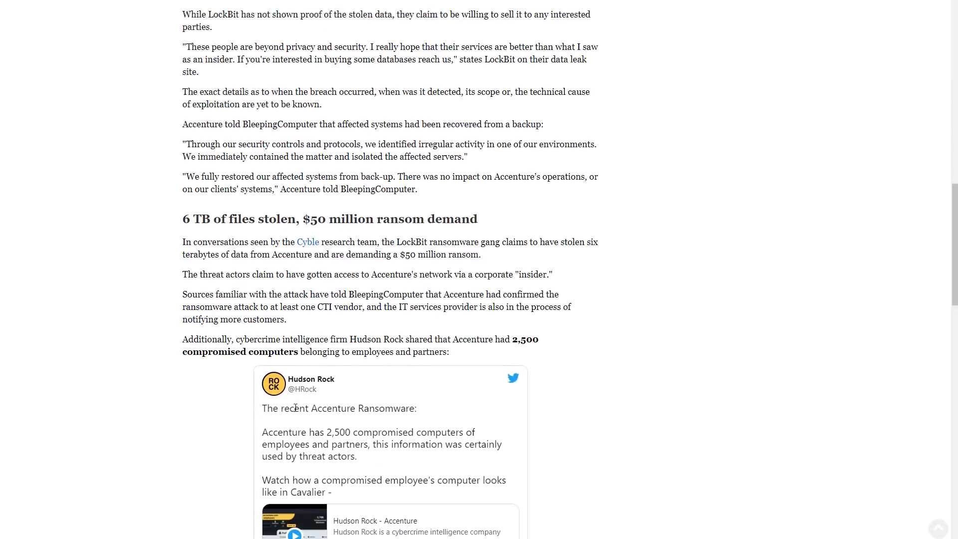
scroll(down, 3)
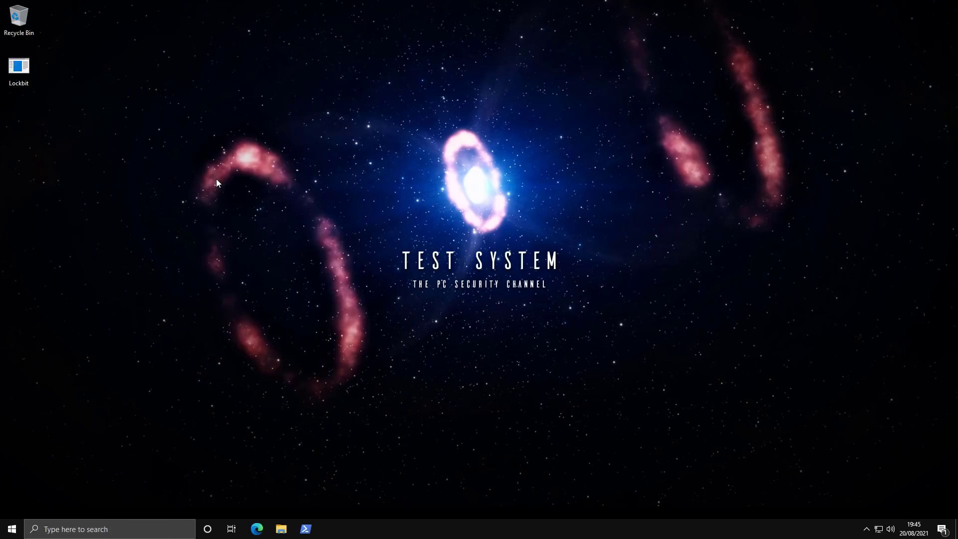
click(18, 66)
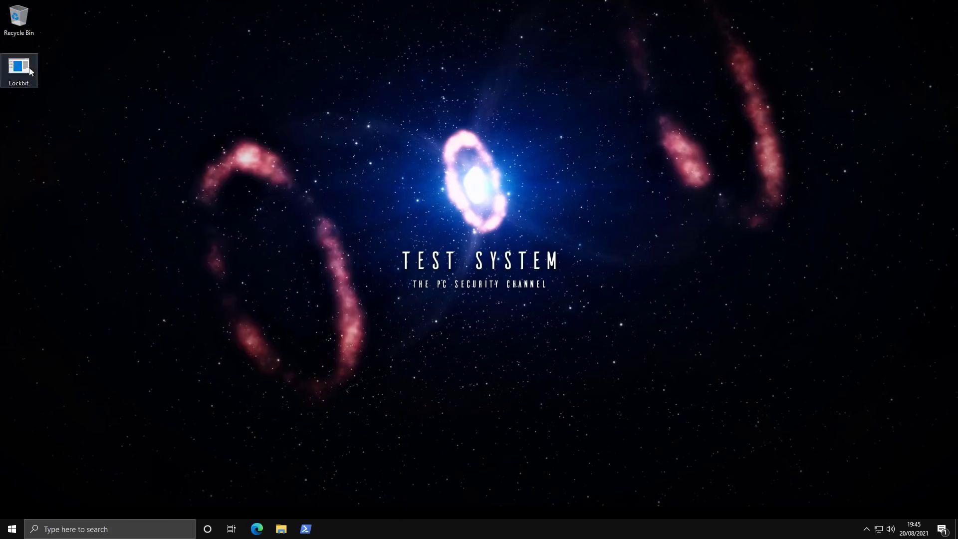
mouse_move(24, 67)
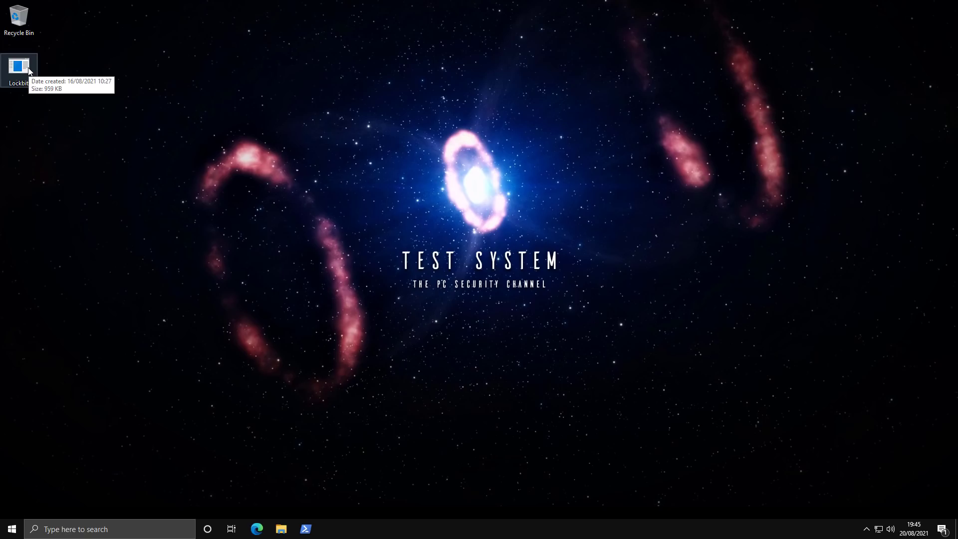
click(19, 67)
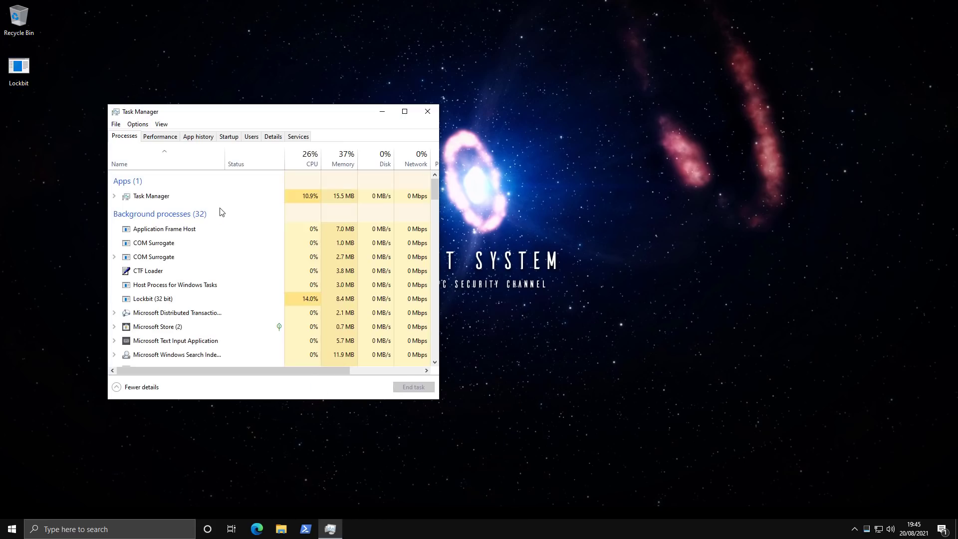
Sort Task Manager by CPU to spot Lockbit (32 bit), then bring up File Explorer.
click(311, 158)
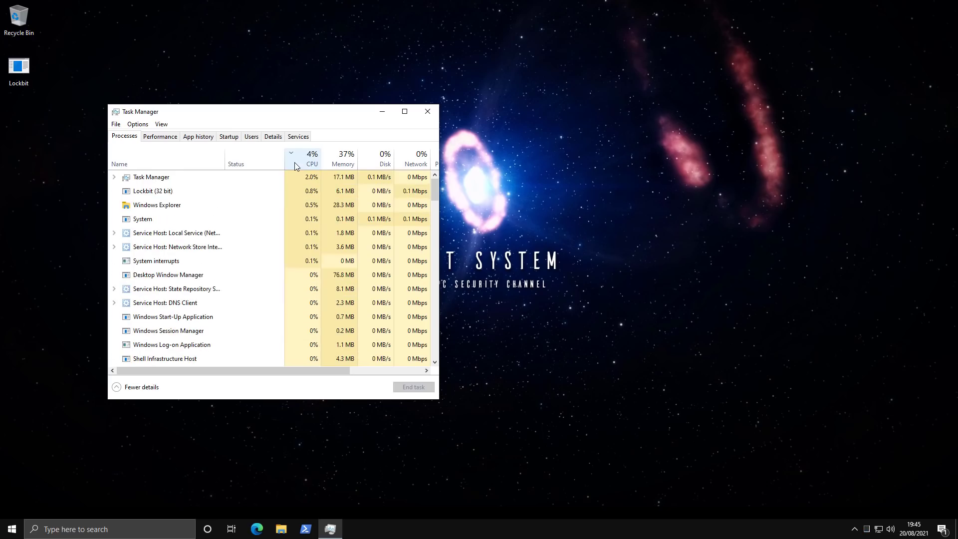
click(311, 158)
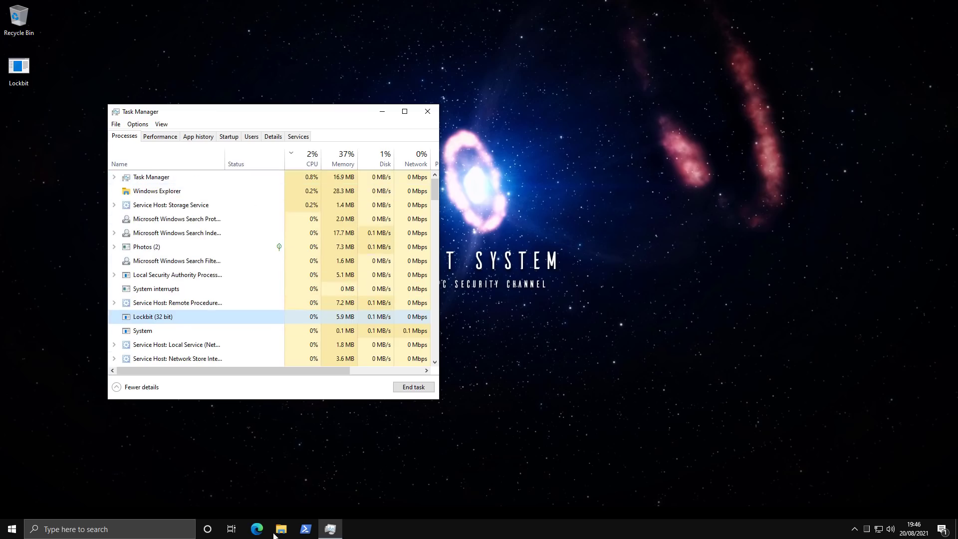
click(280, 529)
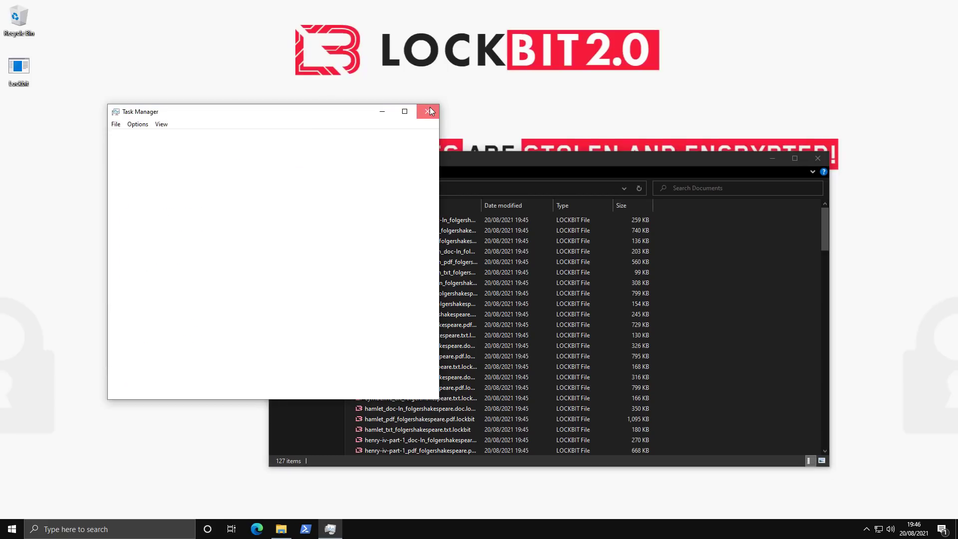
Close Task Manager, select an encrypted .lockbit document and load decoding.at in Internet Explorer 11.
click(429, 110)
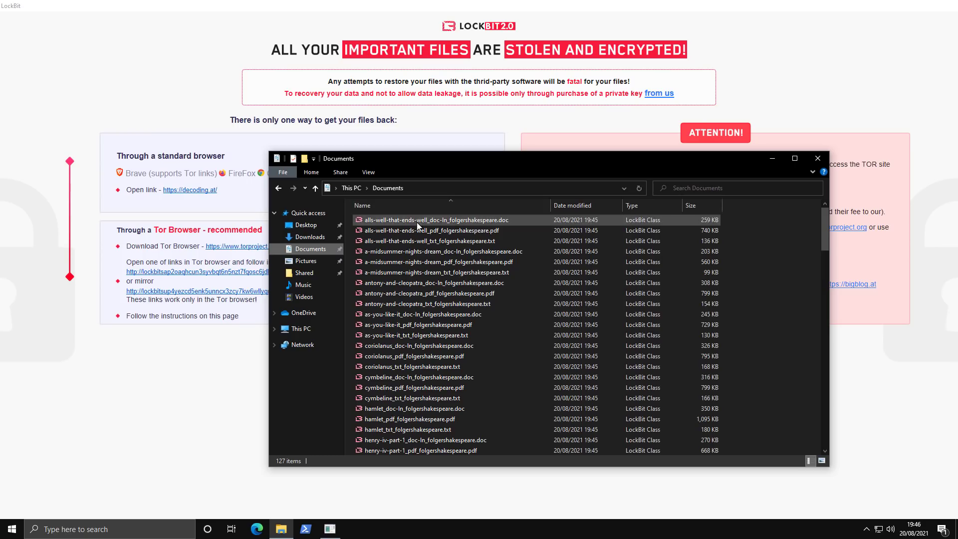
click(430, 219)
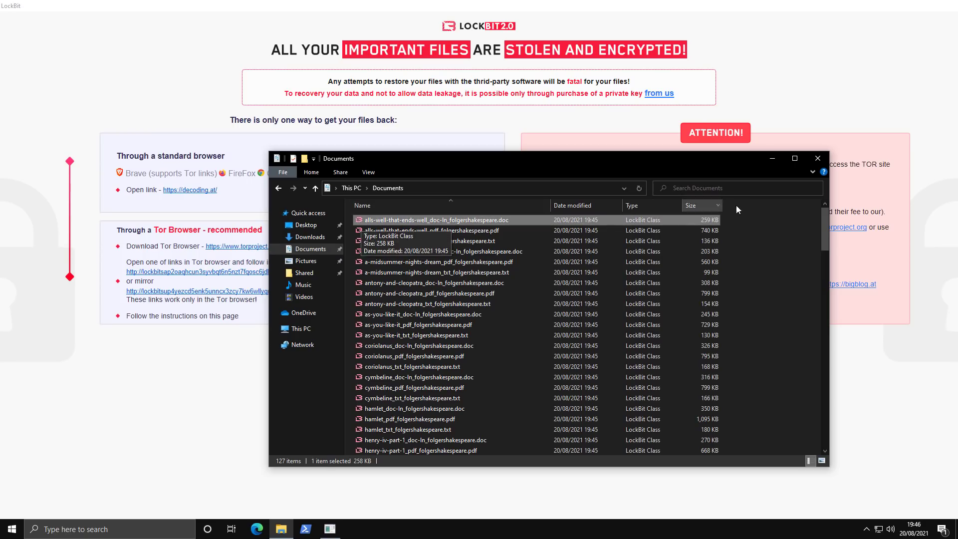
click(816, 159)
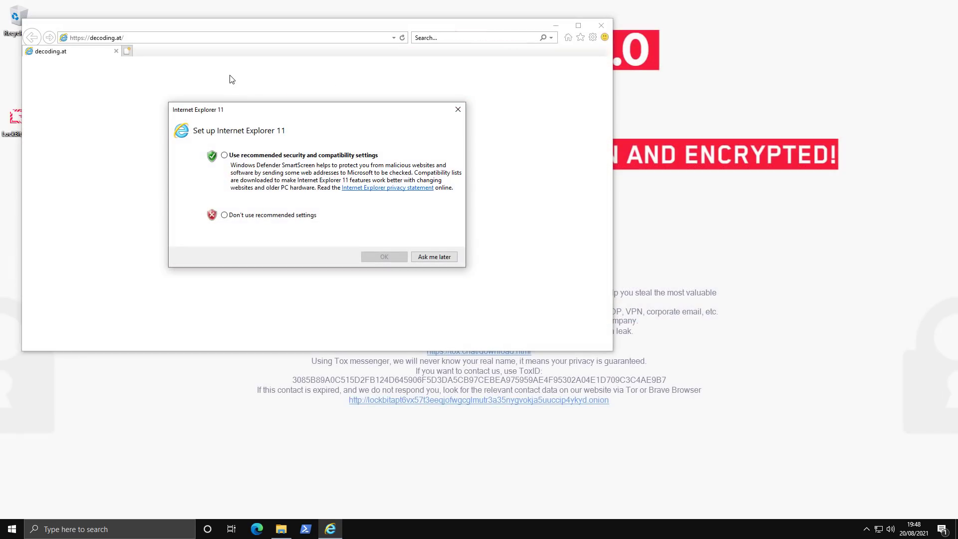
Choose 'Ask me later' on the setup prompt and close Internet Explorer with all tabs.
click(433, 257)
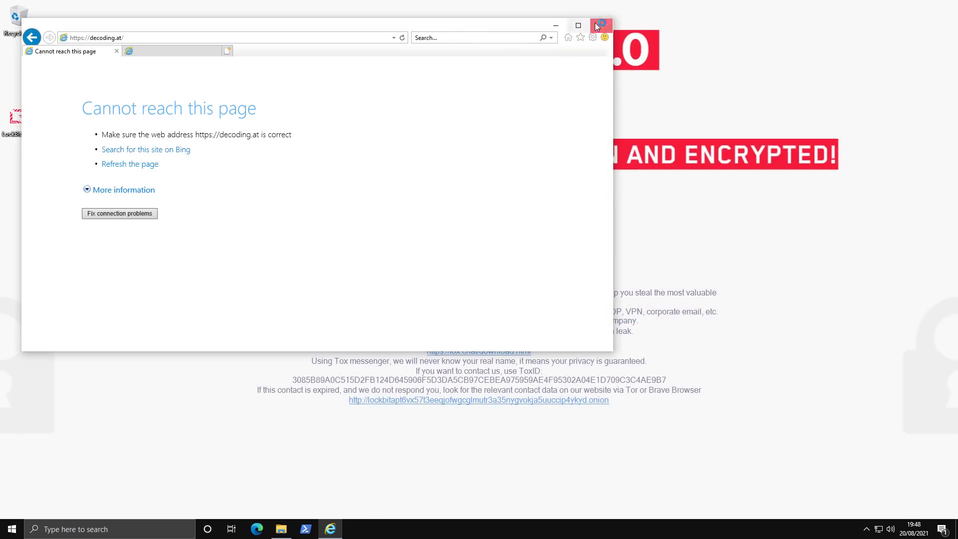
click(600, 25)
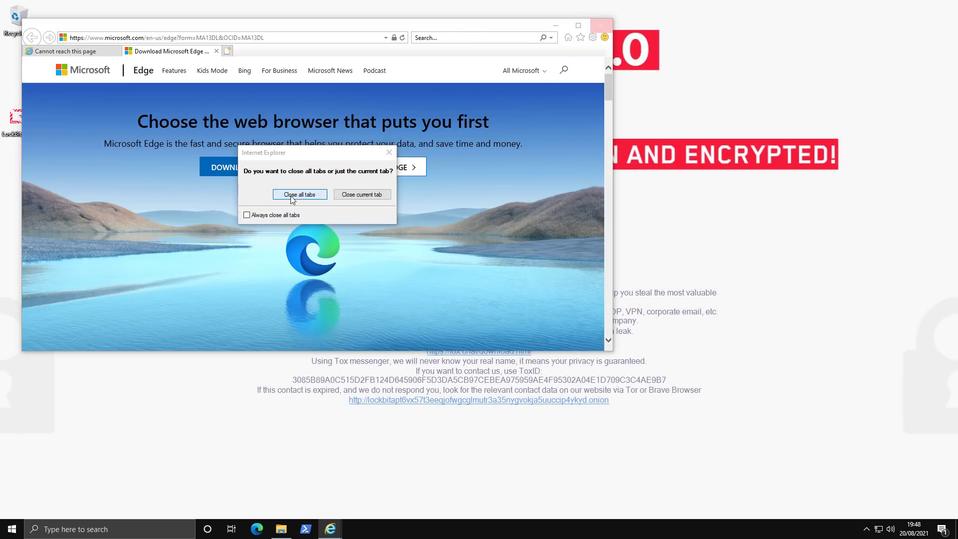
click(299, 194)
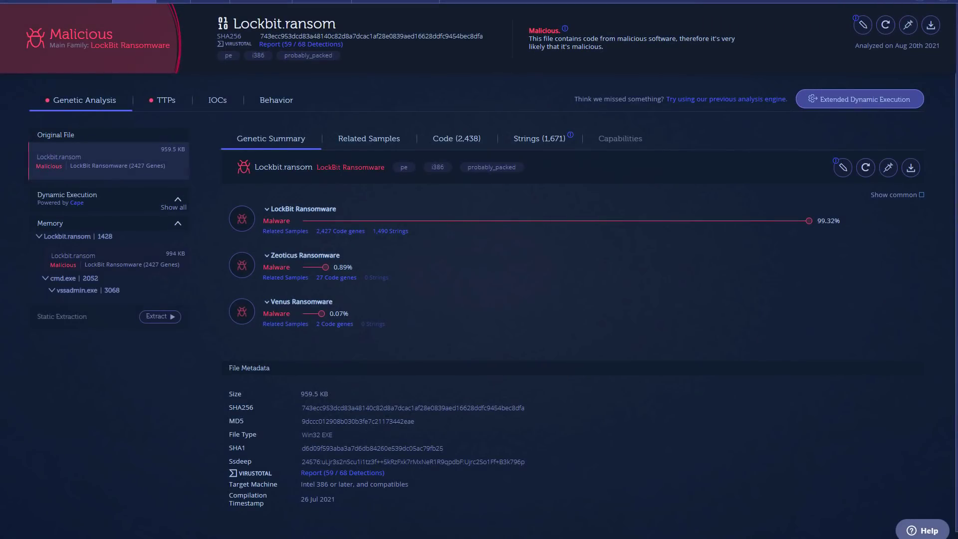
mouse_move(268, 226)
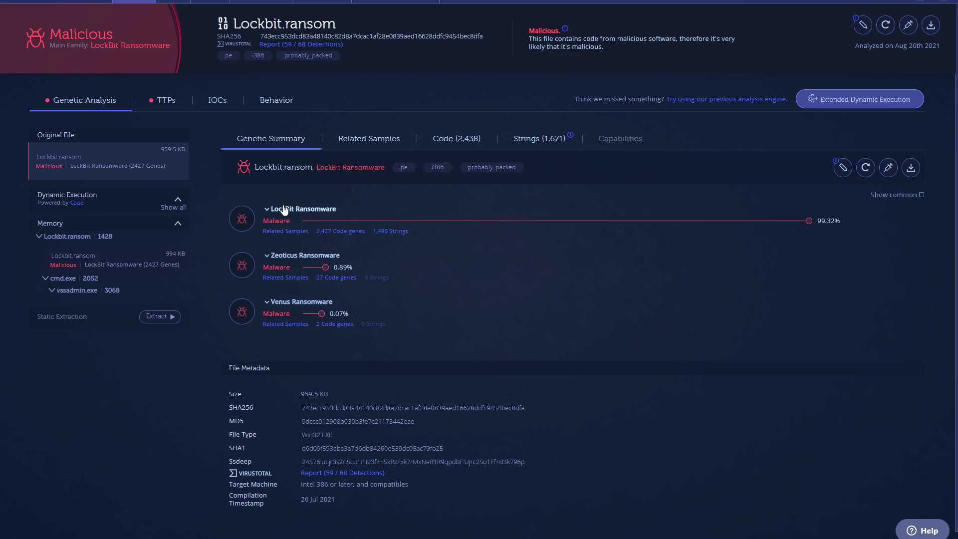
Review the TTPs MITRE ATT&CK detections, then show the IOCs with three file indicators.
click(166, 100)
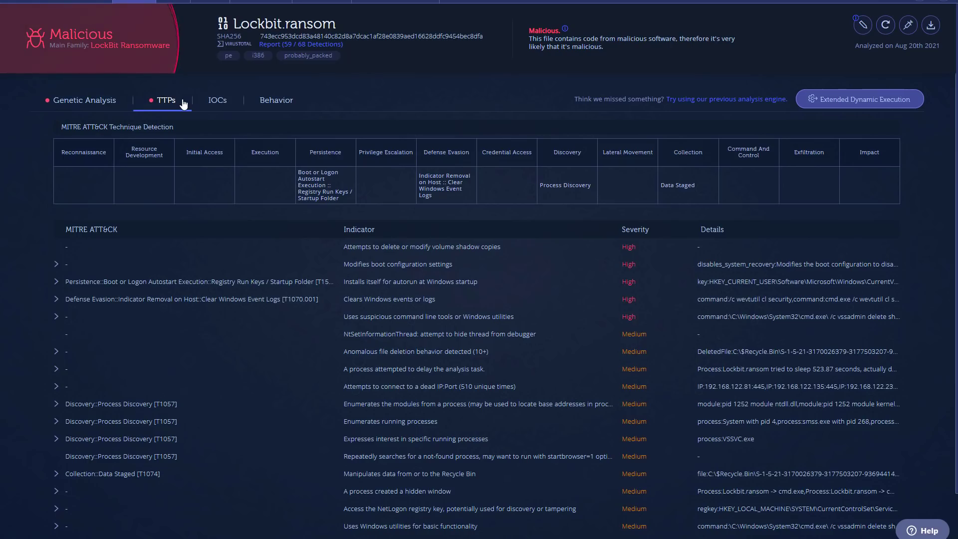
mouse_move(323, 281)
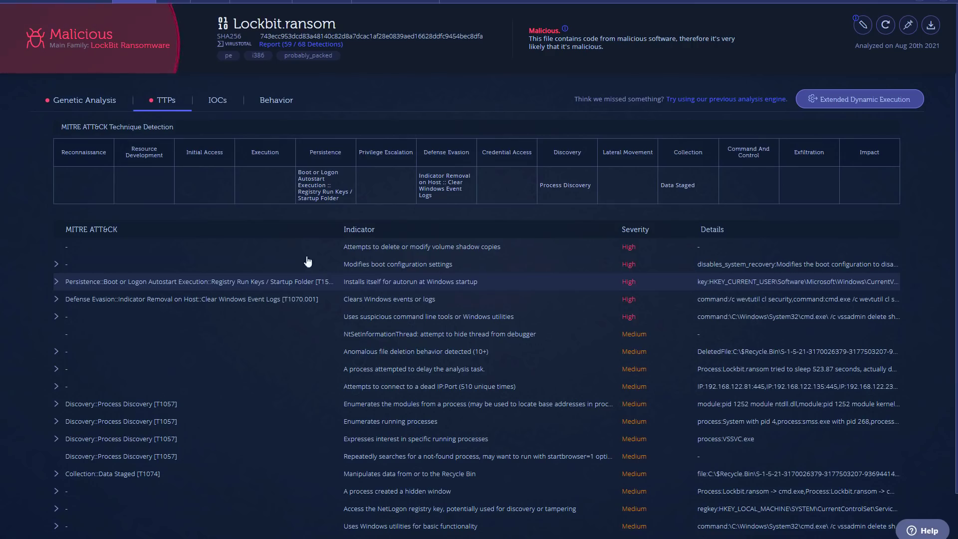
click(216, 100)
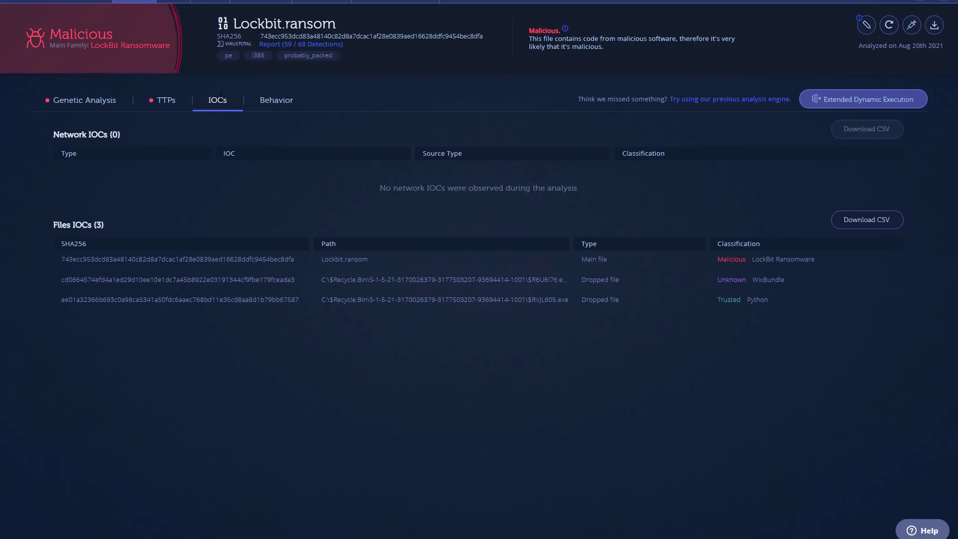
Show the Behavior report with sandbox screenshots and the vssadmin/WMIC process tree.
click(275, 99)
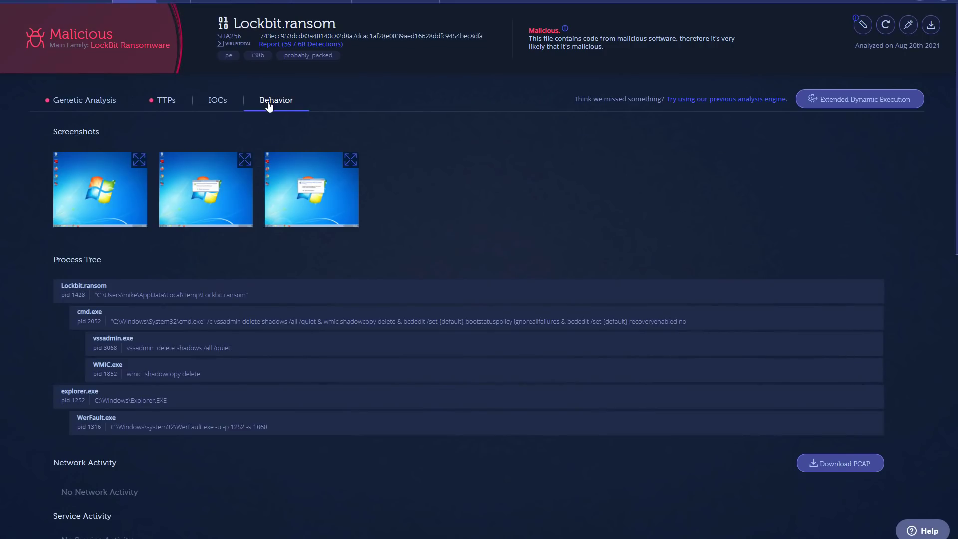
mouse_move(254, 143)
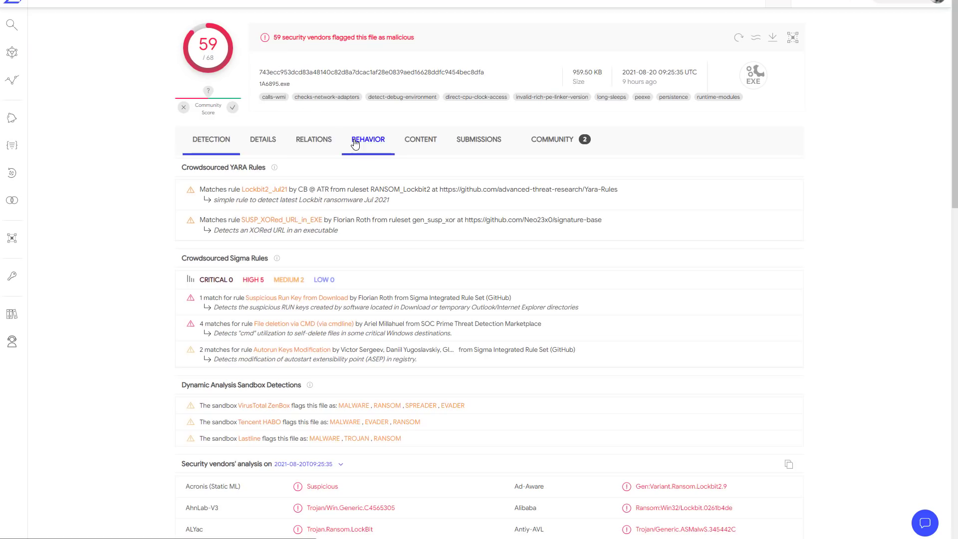
View VirusTotal's BEHAVIOR details for the 59/68-detection sample.
click(368, 139)
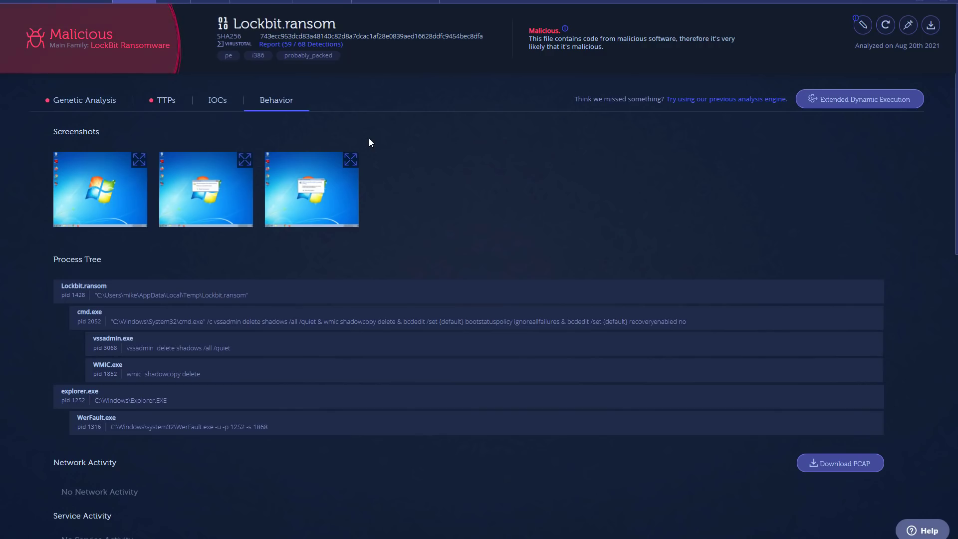
Export the sample's YARA rule from Intezer Analyze as a .yar file.
click(909, 25)
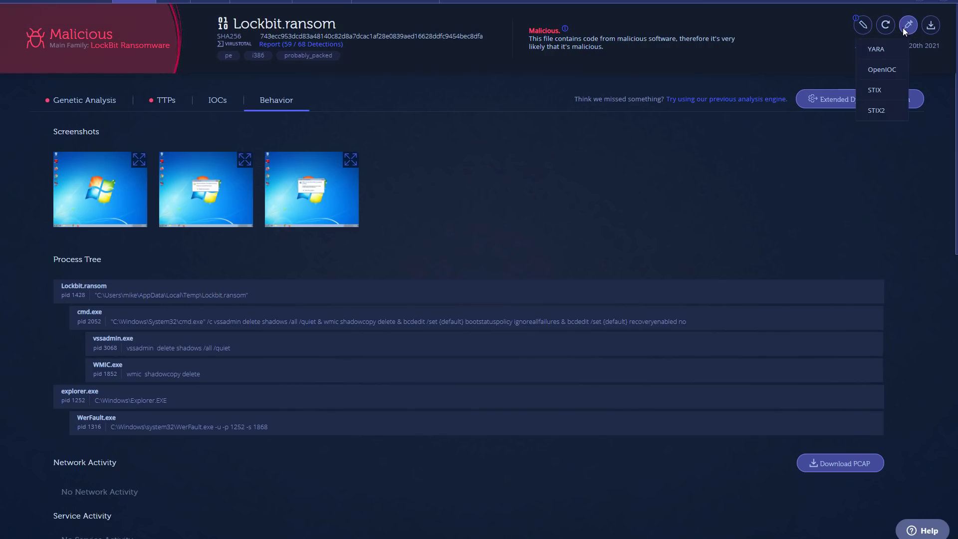
click(909, 25)
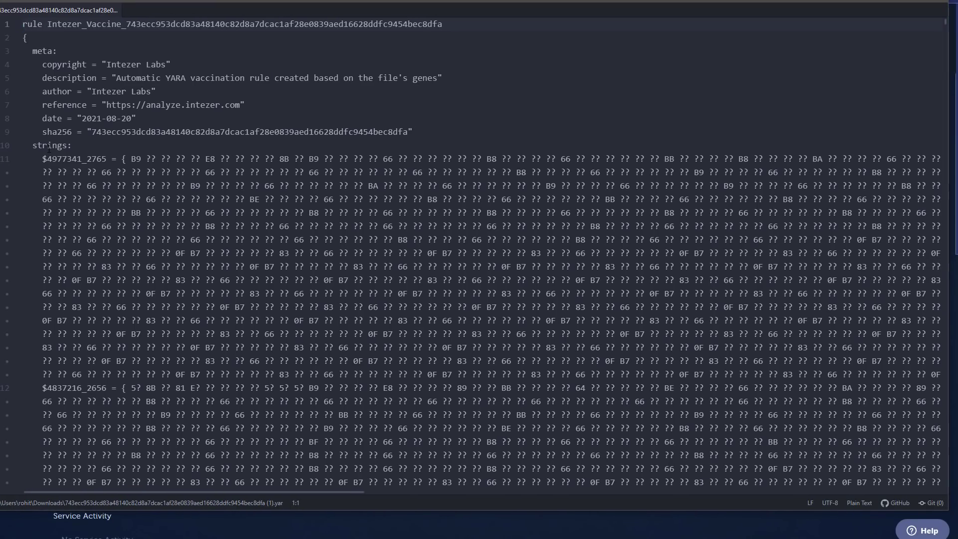
click(23, 24)
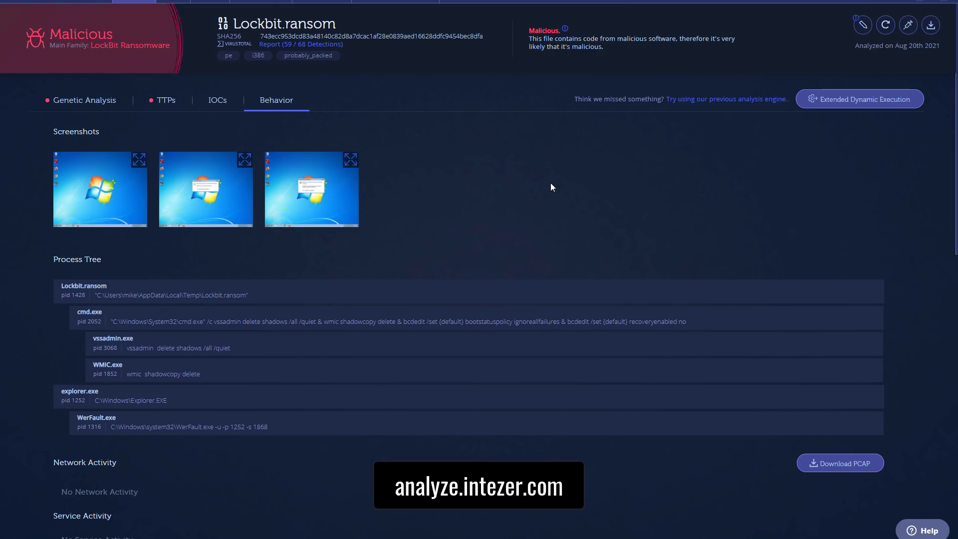
mouse_move(135, 116)
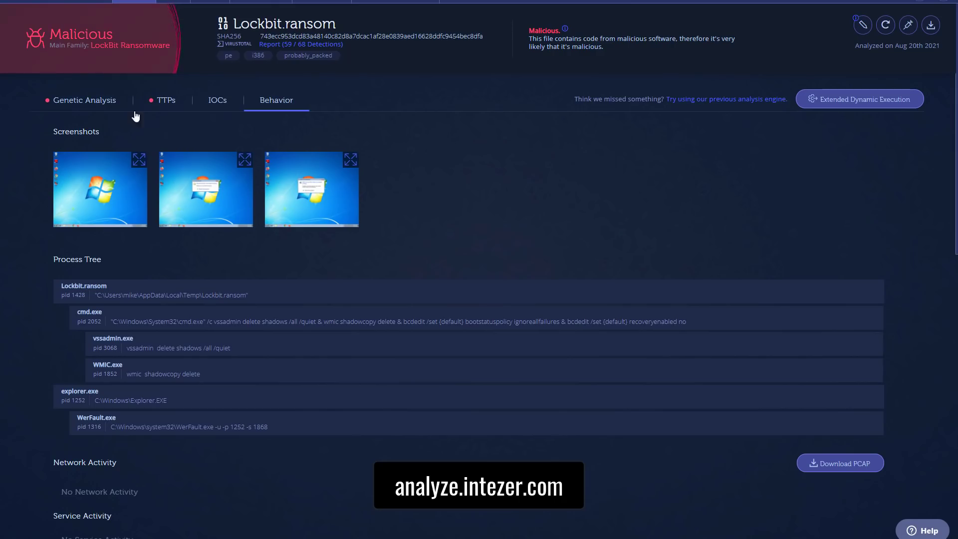
Switch back to the Genetic Analysis summary showing 99.32% LockBit Ransomware genes.
click(85, 100)
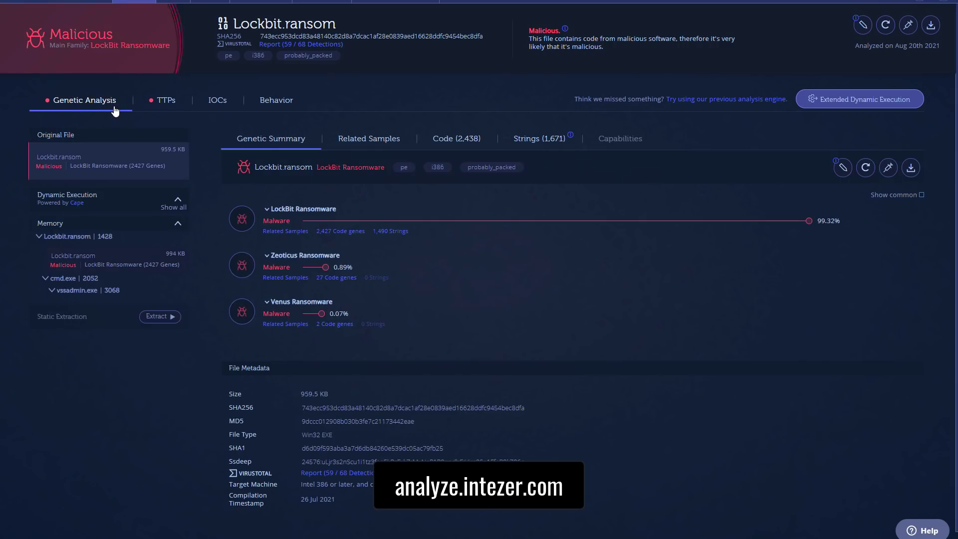